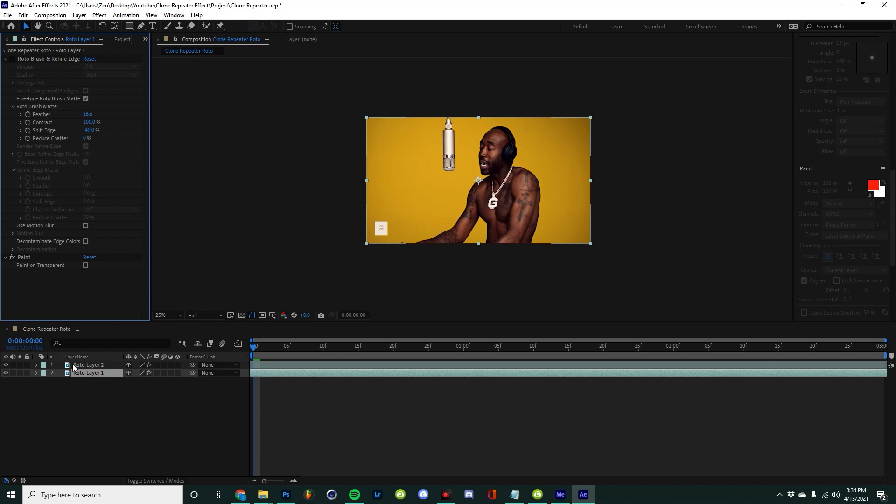
# - Rename the lower roto layer 'background' and begin renaming the upper layer 'Roto Layer 1'
pyautogui.doubleClick(89, 373)
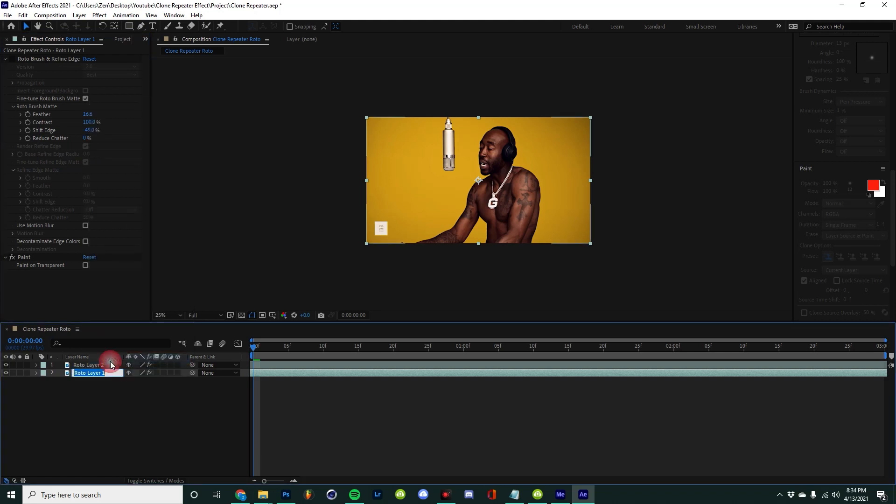
pyautogui.write('background')
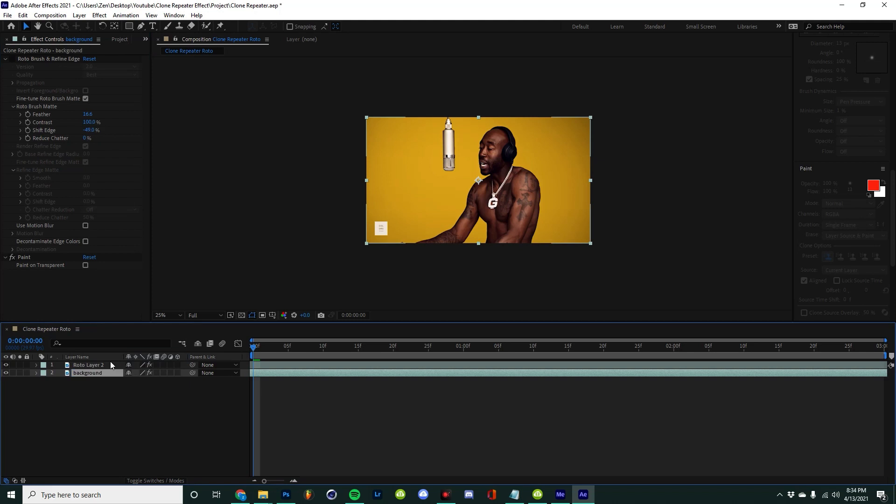
pyautogui.rightClick(88, 365)
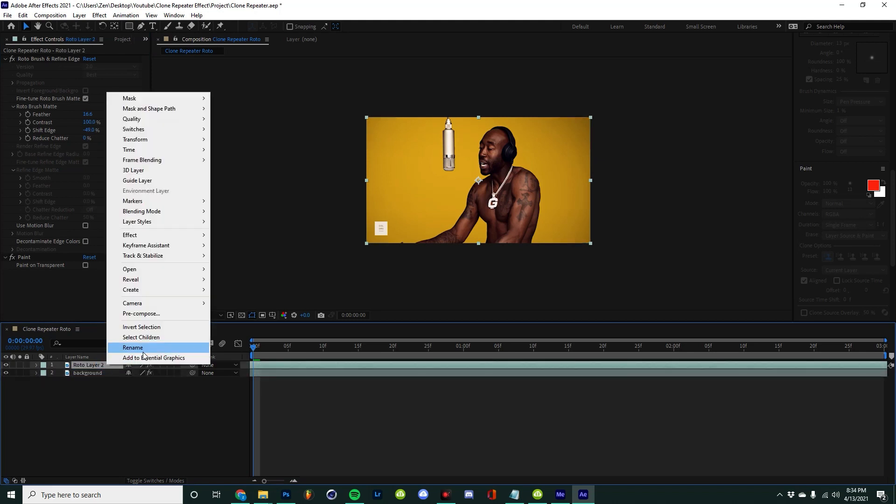
pyautogui.click(132, 347)
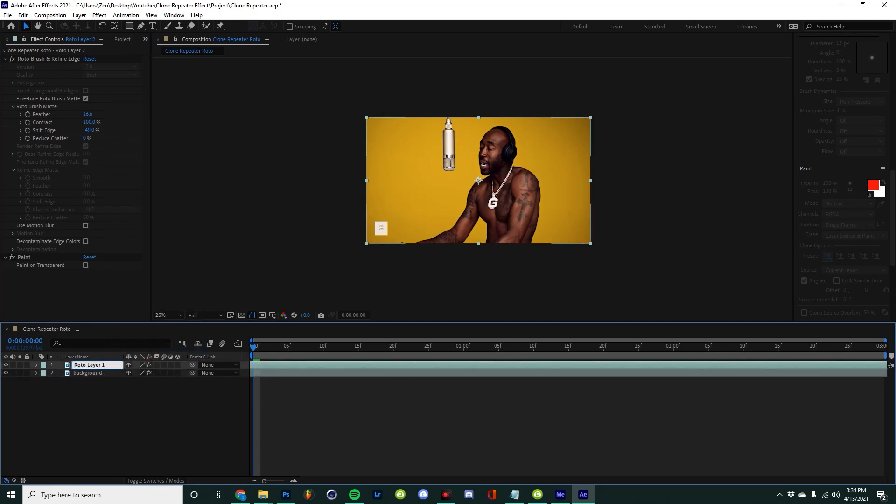
# - Duplicate the roto layer with Ctrl+D, delete the extra seventh copy, and select the roto layers
pyautogui.click(88, 365)
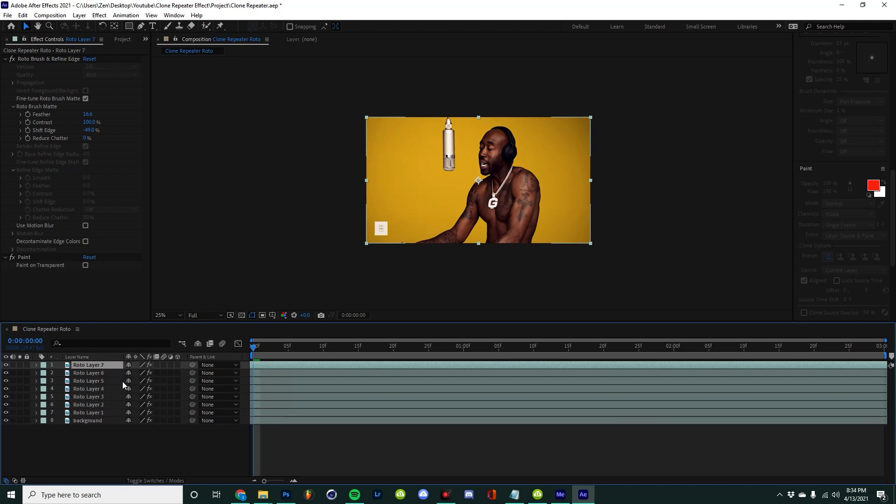
pyautogui.moveTo(107, 414)
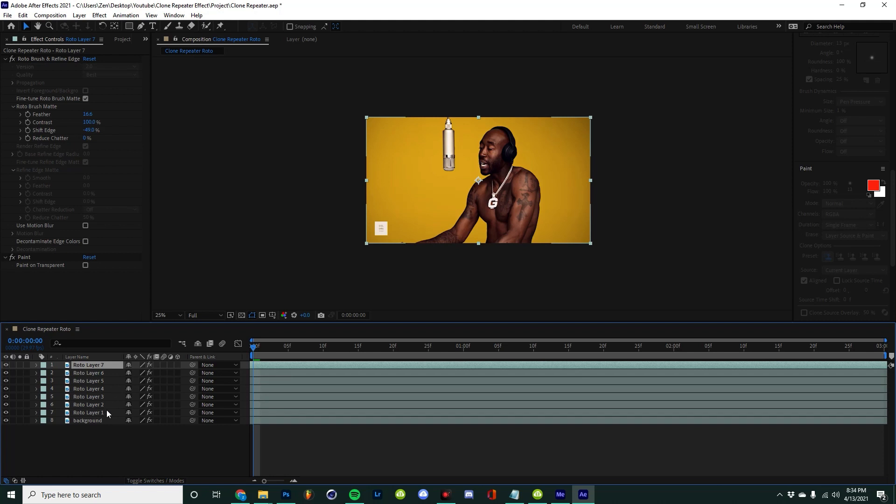
pyautogui.press('Delete')
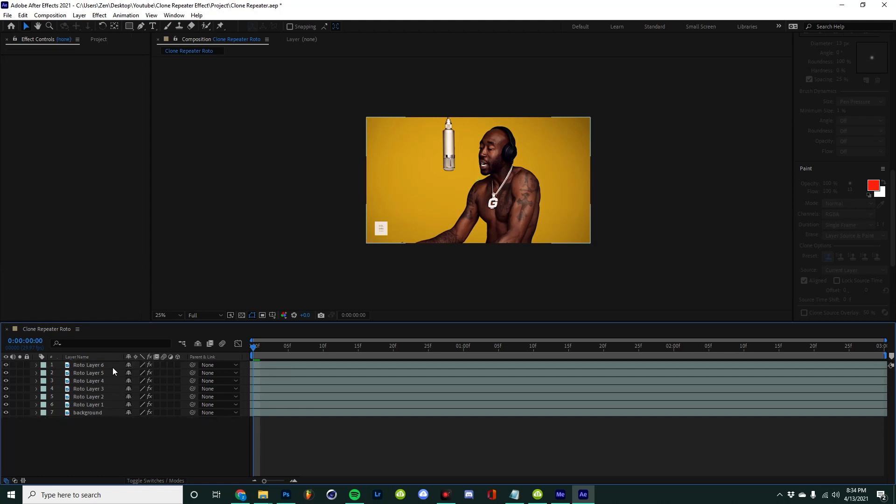
pyautogui.click(88, 364)
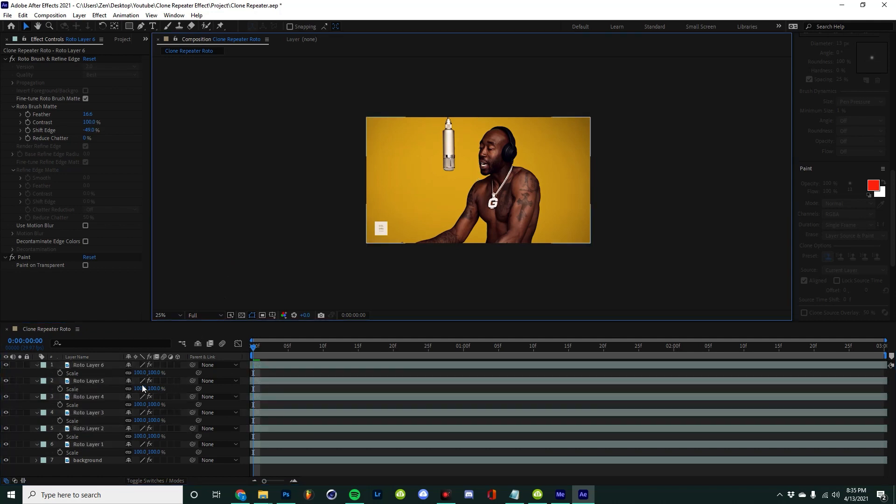
# - Enter Scale values 120, 140, 160, 180 and 200% on Roto Layers 5 to 1, then preview the clones
pyautogui.doubleClick(140, 389)
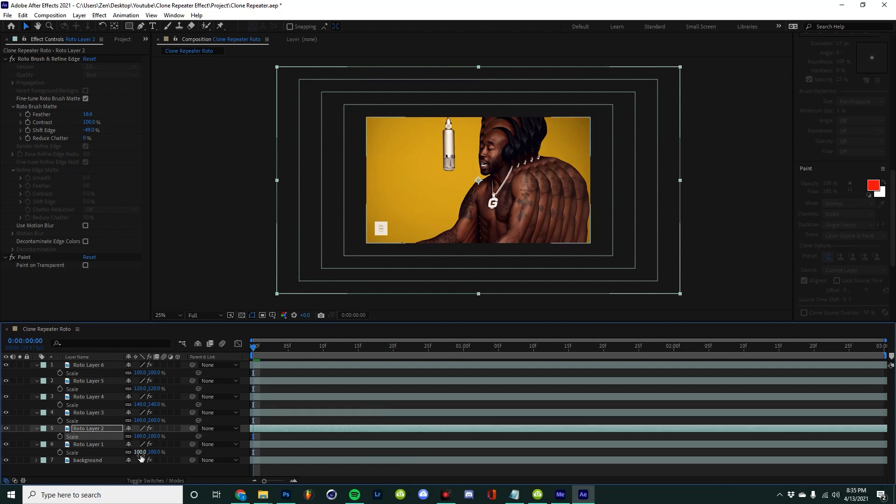
pyautogui.click(89, 445)
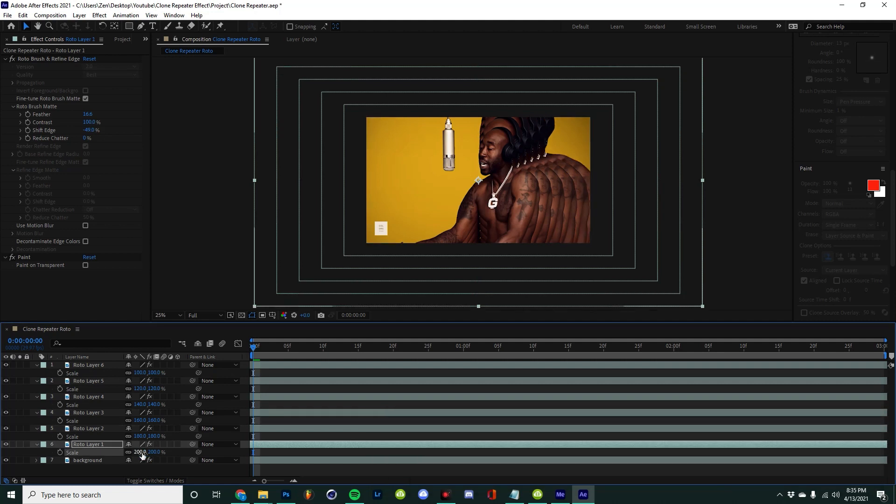
pyautogui.click(533, 346)
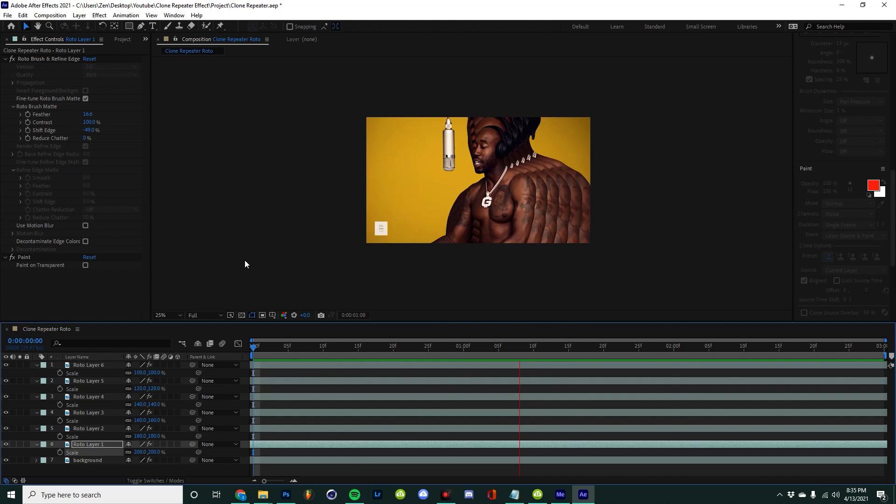
pyautogui.click(322, 346)
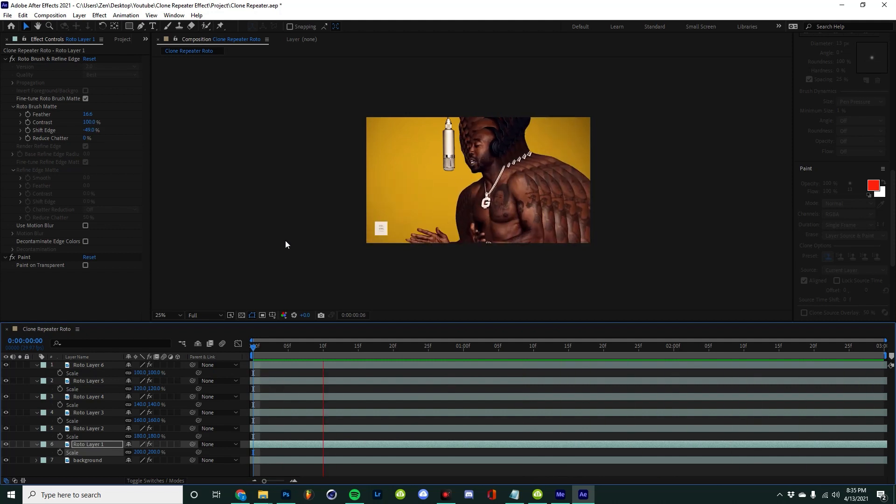
pyautogui.click(730, 347)
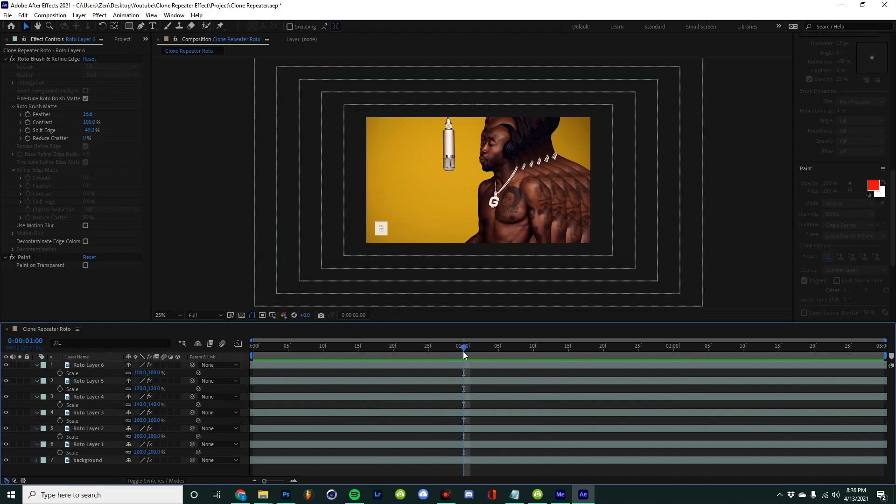
# - Set Scale keyframes at one second and change a layer's starting Scale value
pyautogui.click(88, 365)
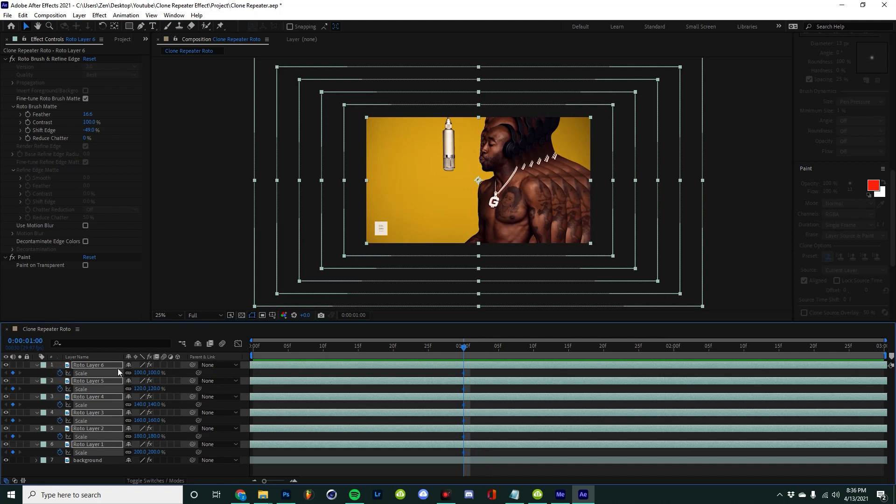
pyautogui.click(253, 348)
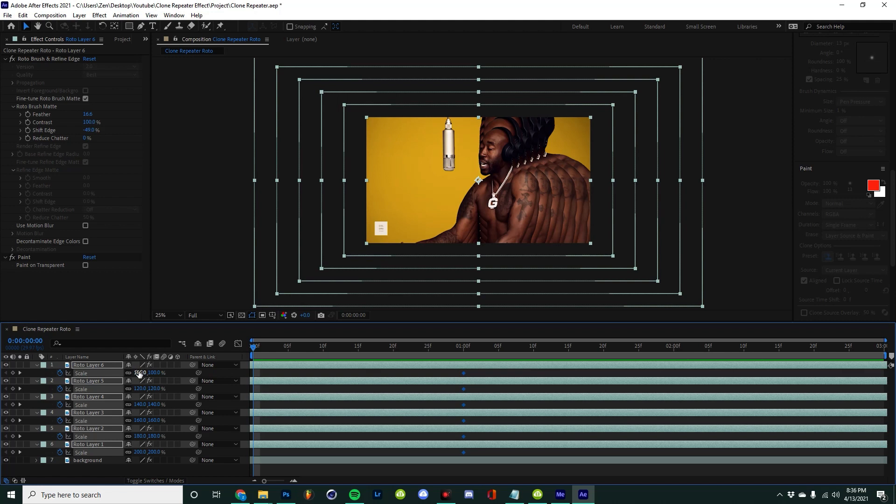
pyautogui.doubleClick(140, 388)
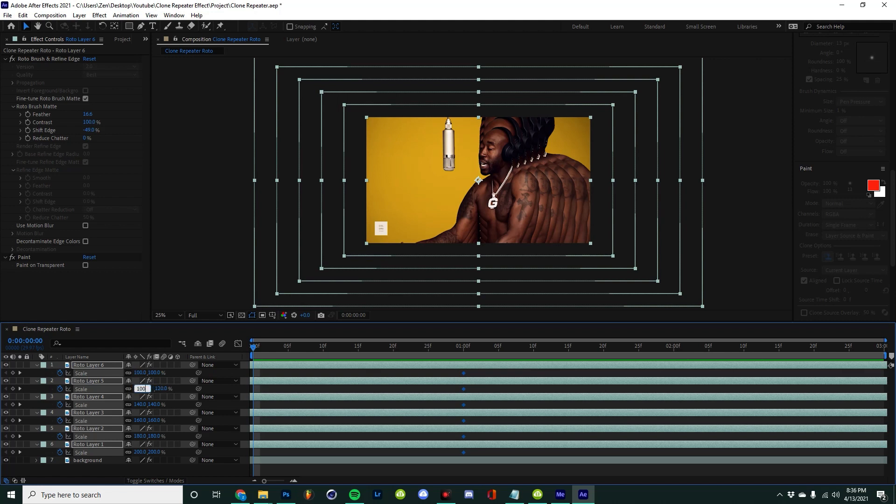
pyautogui.press('Enter')
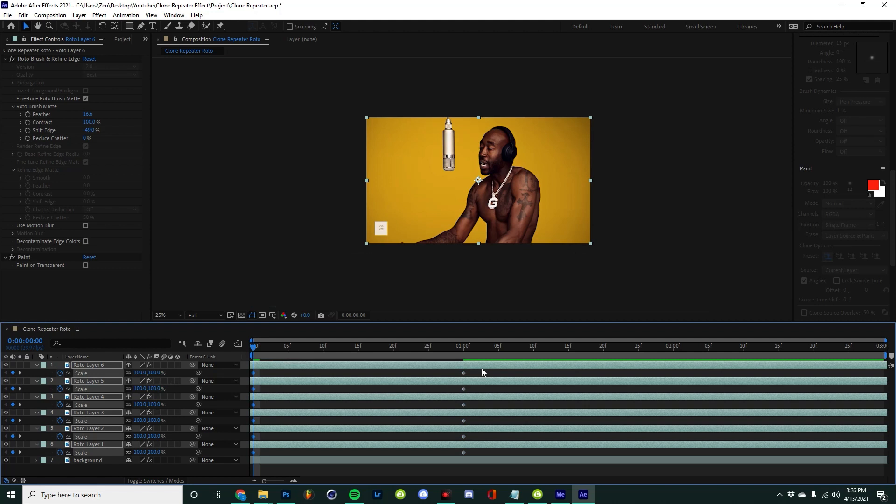
# - Select the one-second Scale keyframes and adjust them through their right-click options
pyautogui.moveTo(354, 374); pyautogui.dragTo(481, 429)
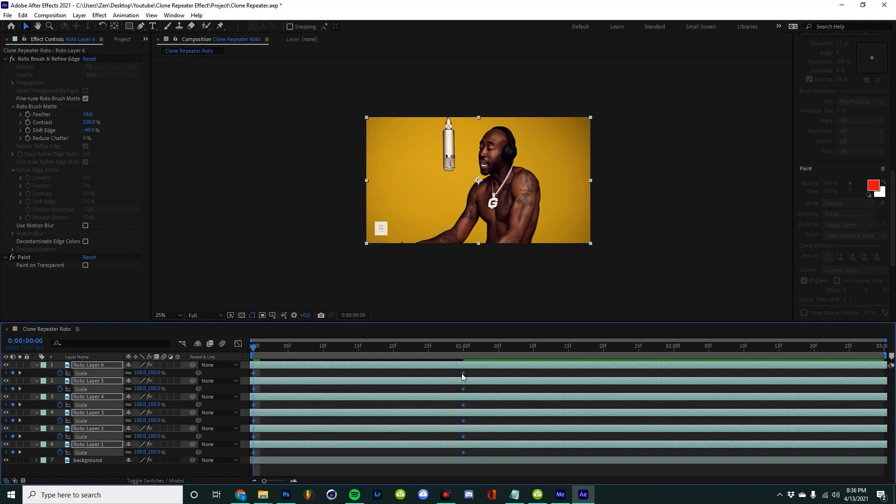
pyautogui.rightClick(463, 374)
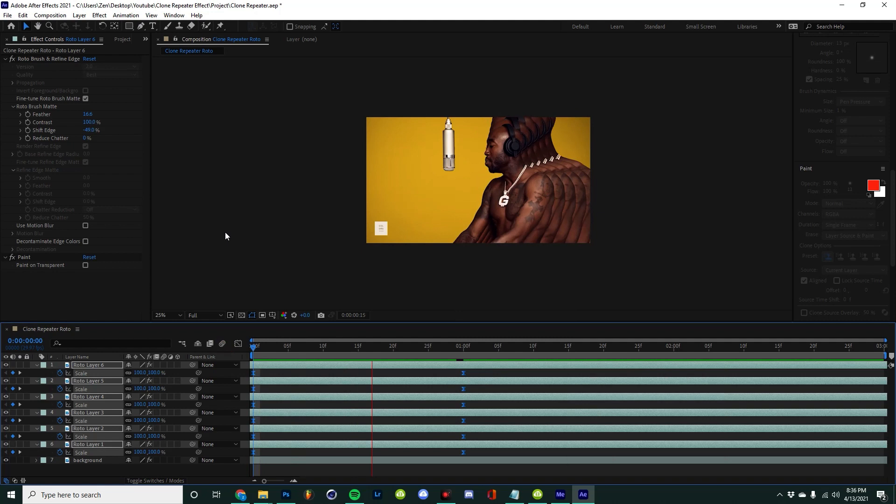
pyautogui.click(794, 346)
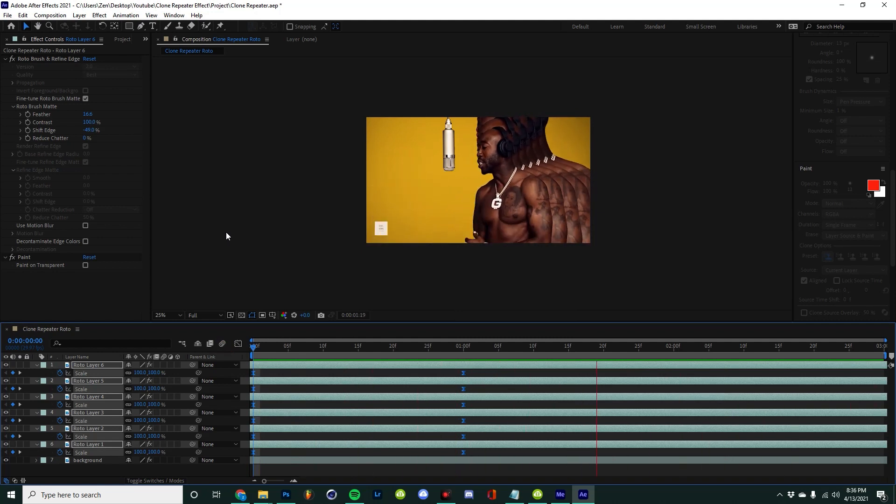
pyautogui.click(386, 347)
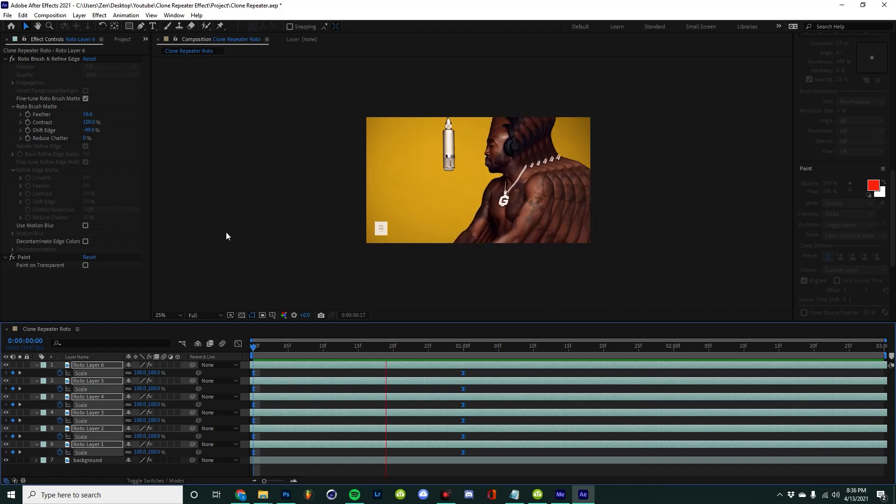
pyautogui.click(738, 346)
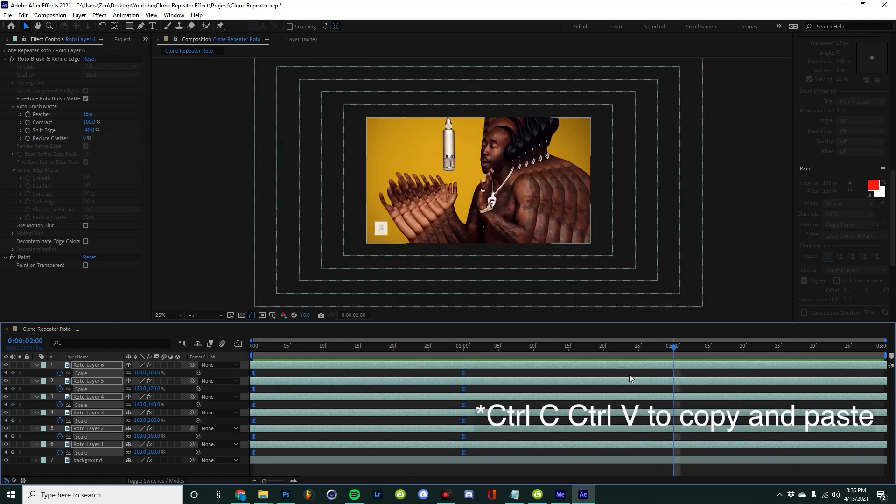
# - Copy the starting Scale keyframes of Roto Layers 6 to 1 to paste later
pyautogui.click(91, 365)
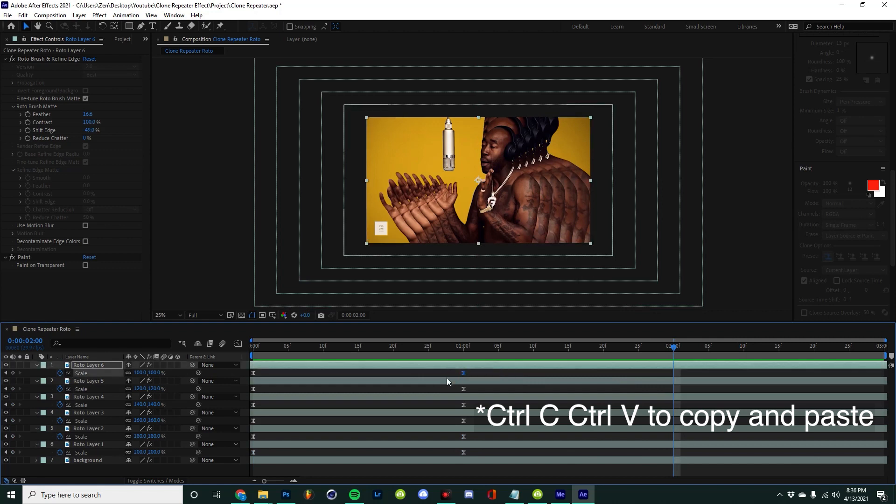
pyautogui.click(89, 381)
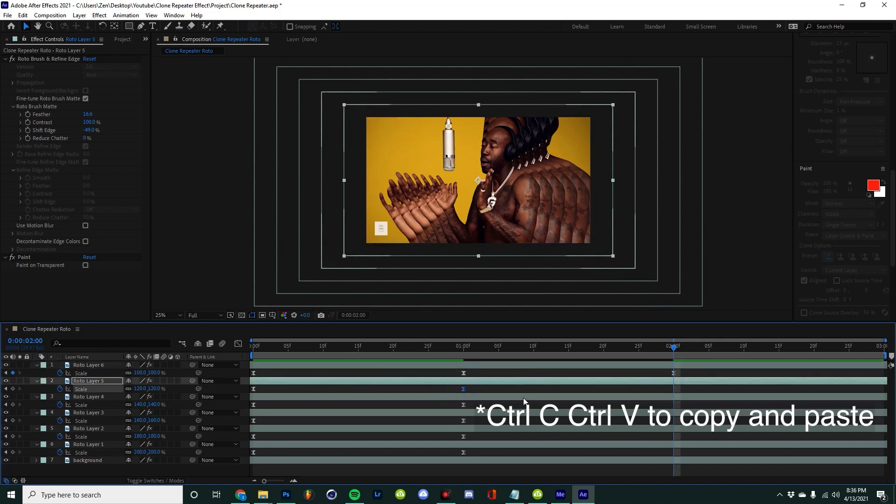
pyautogui.click(88, 396)
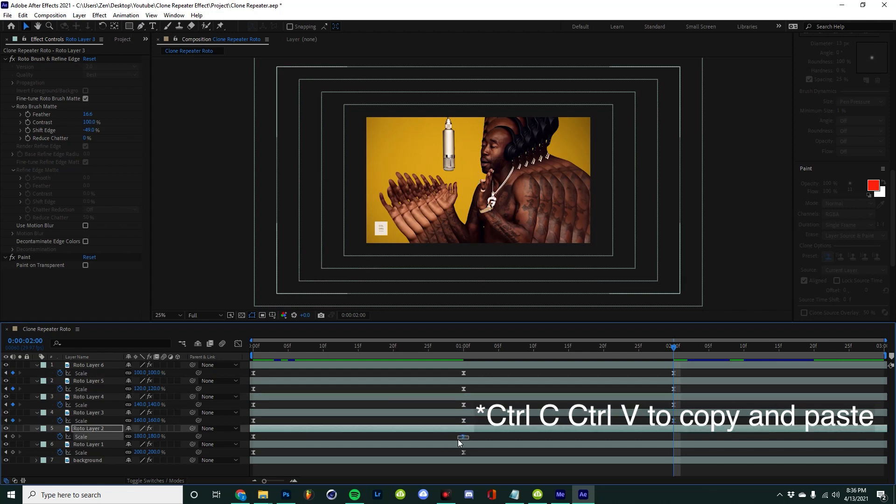
pyautogui.click(92, 428)
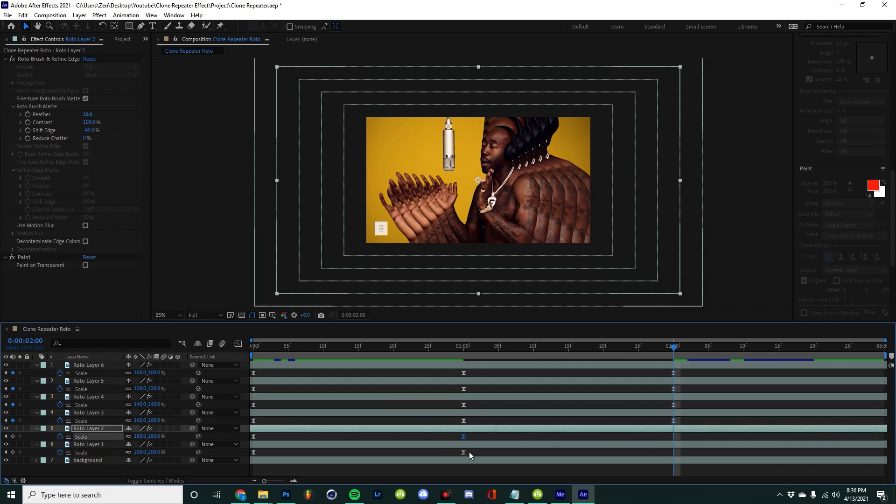
pyautogui.click(89, 444)
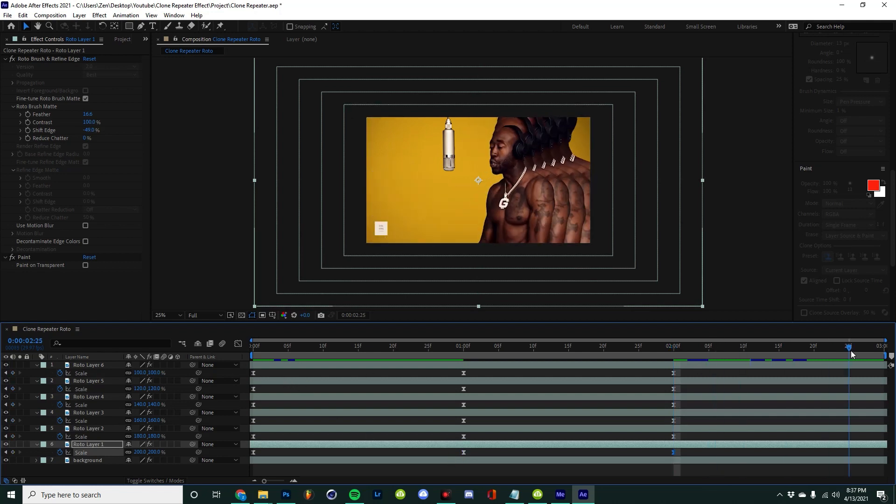
pyautogui.click(92, 365)
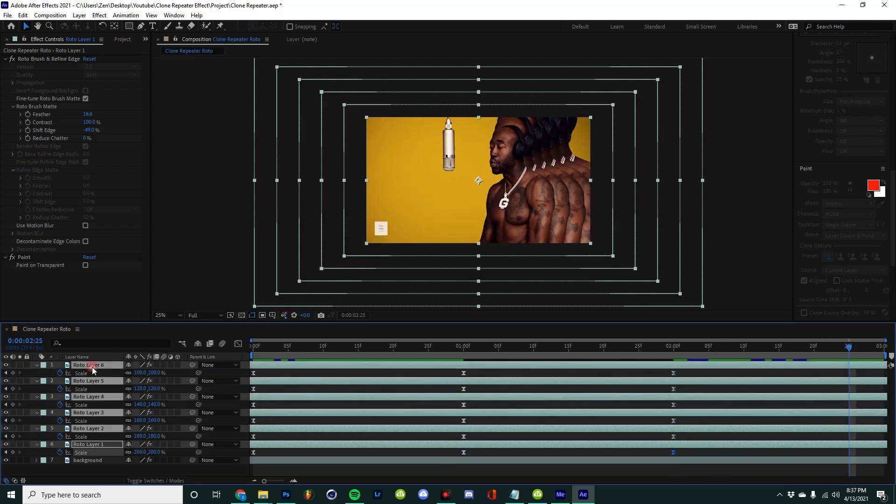
pyautogui.doubleClick(141, 404)
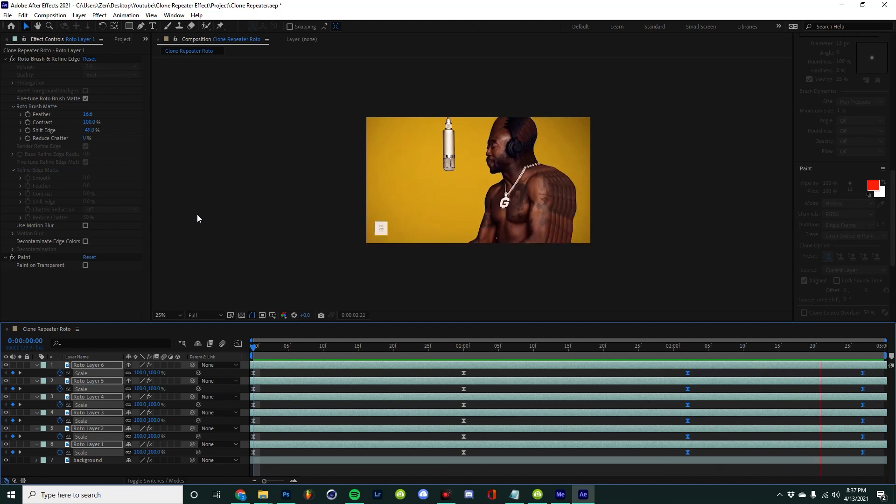
pyautogui.click(597, 346)
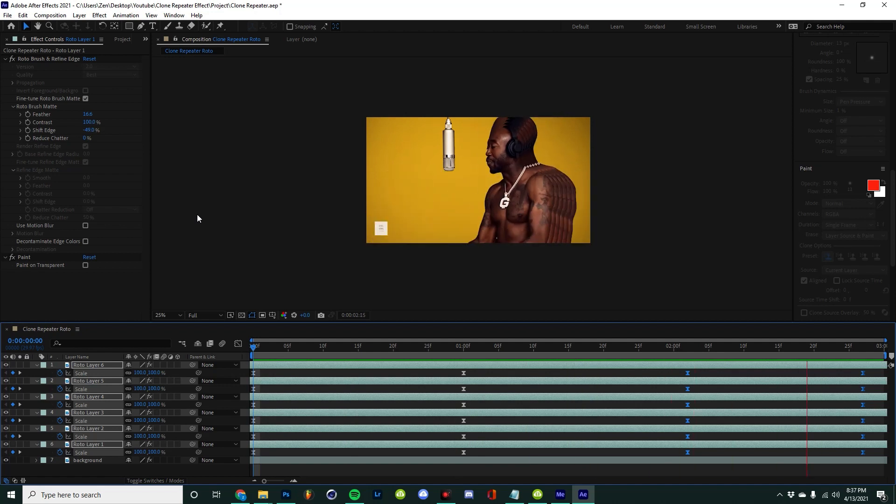
pyautogui.click(597, 346)
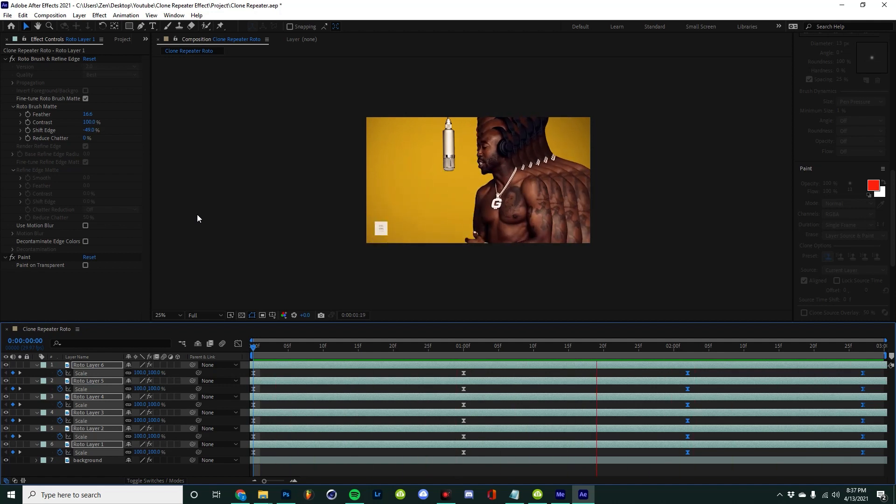
pyautogui.click(387, 346)
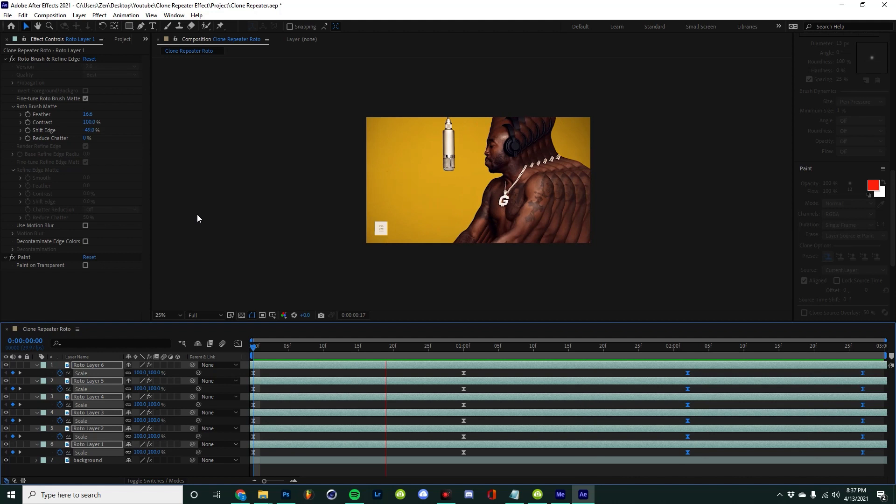
pyautogui.click(820, 355)
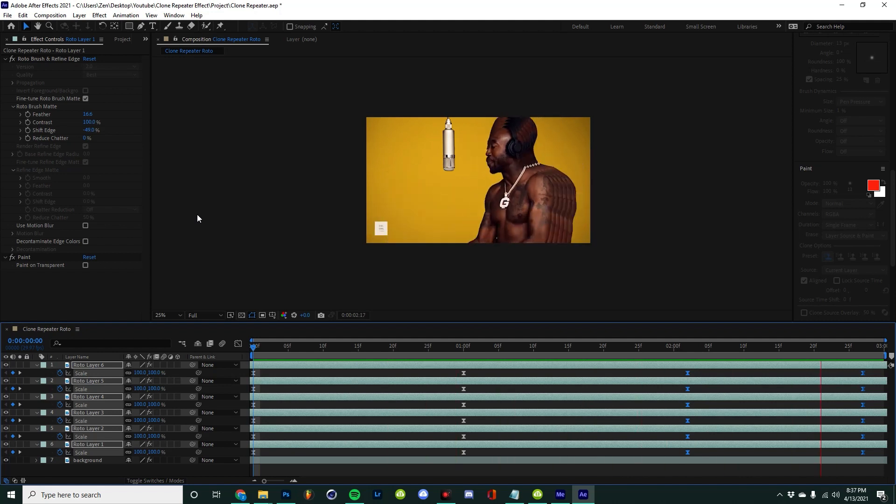
pyautogui.click(583, 346)
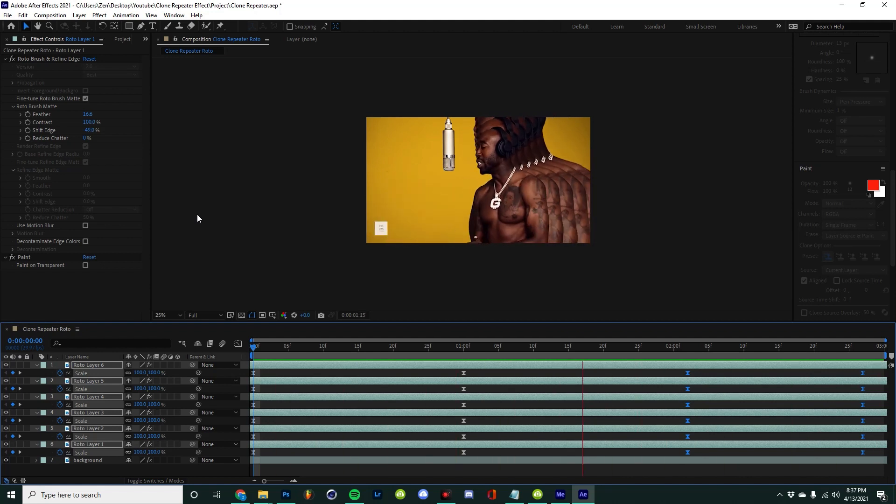
pyautogui.click(373, 346)
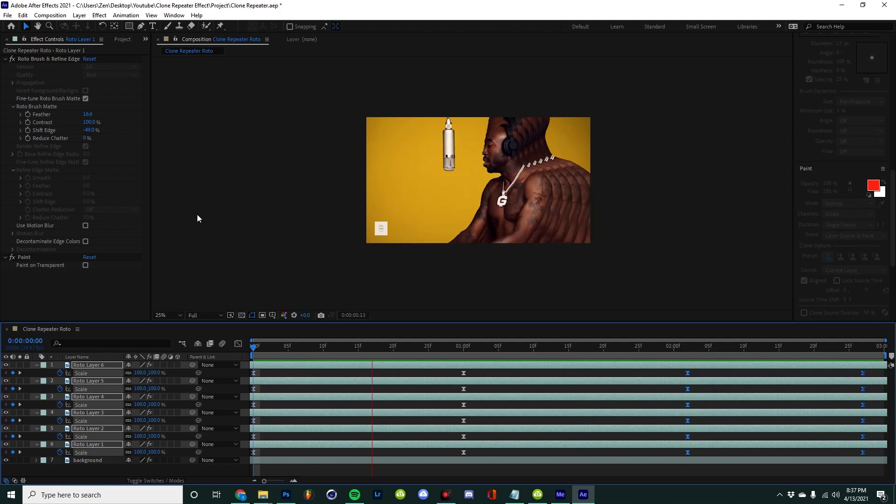
pyautogui.click(793, 346)
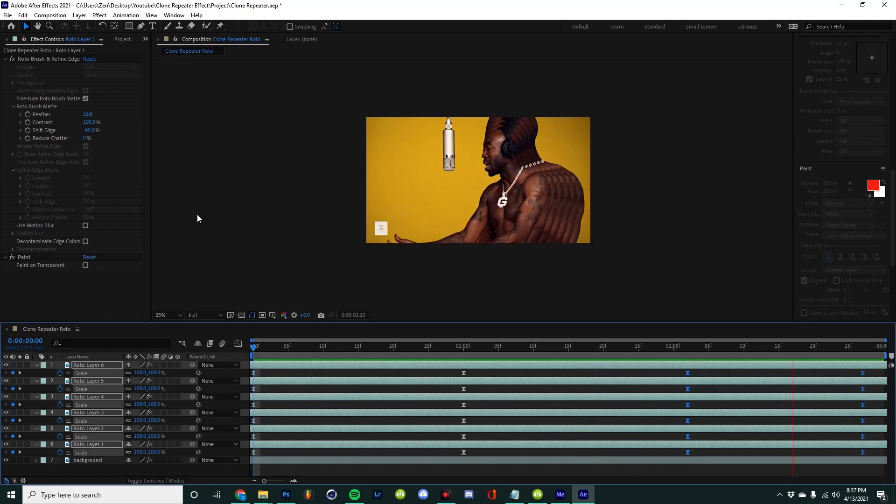